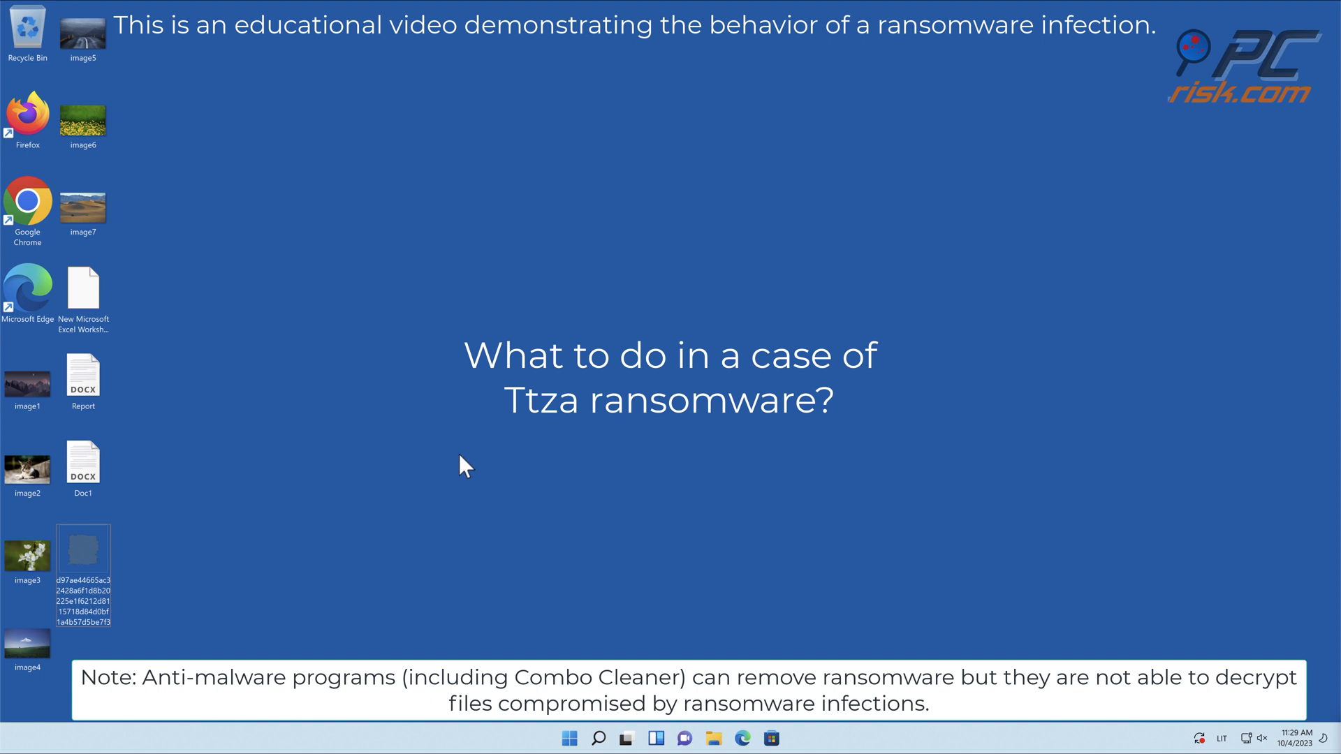
mouse_move(443, 462)
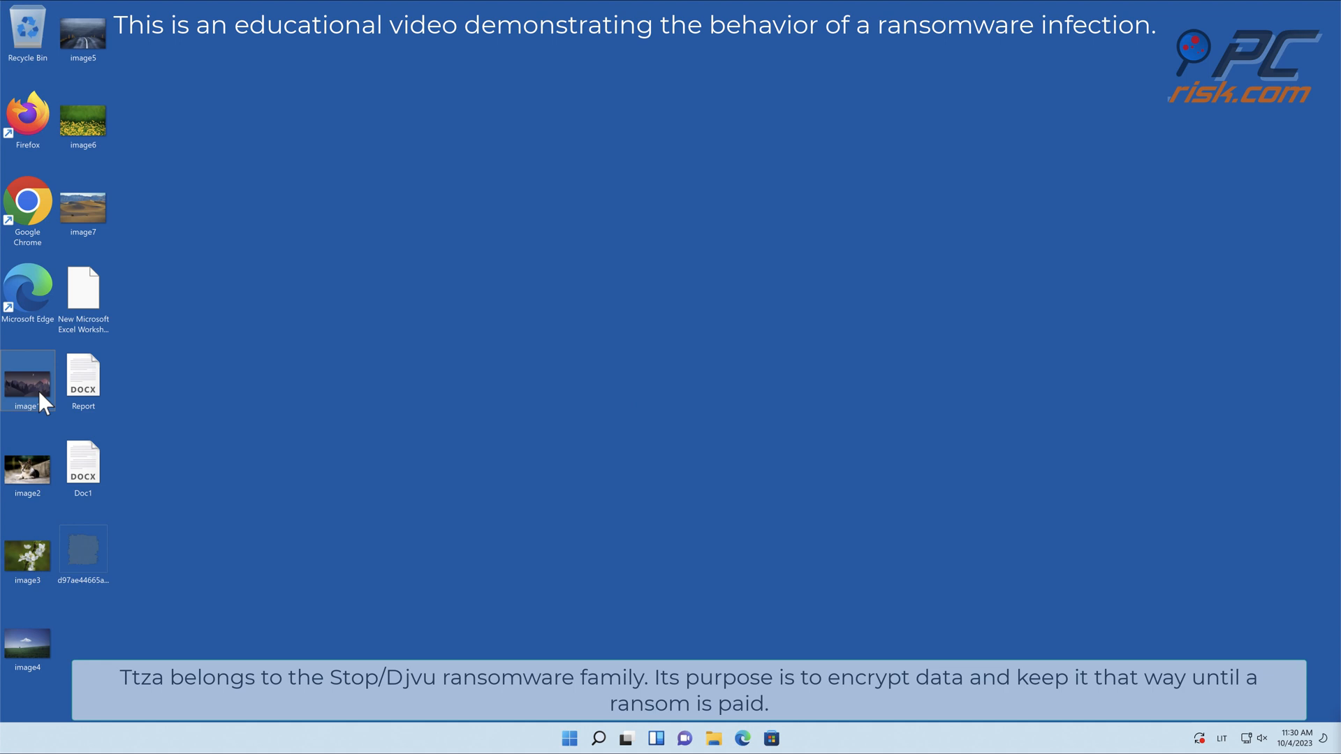
Step: Run the ransomware sample from the desktop so files get the .ttza extension
double_click(27, 379)
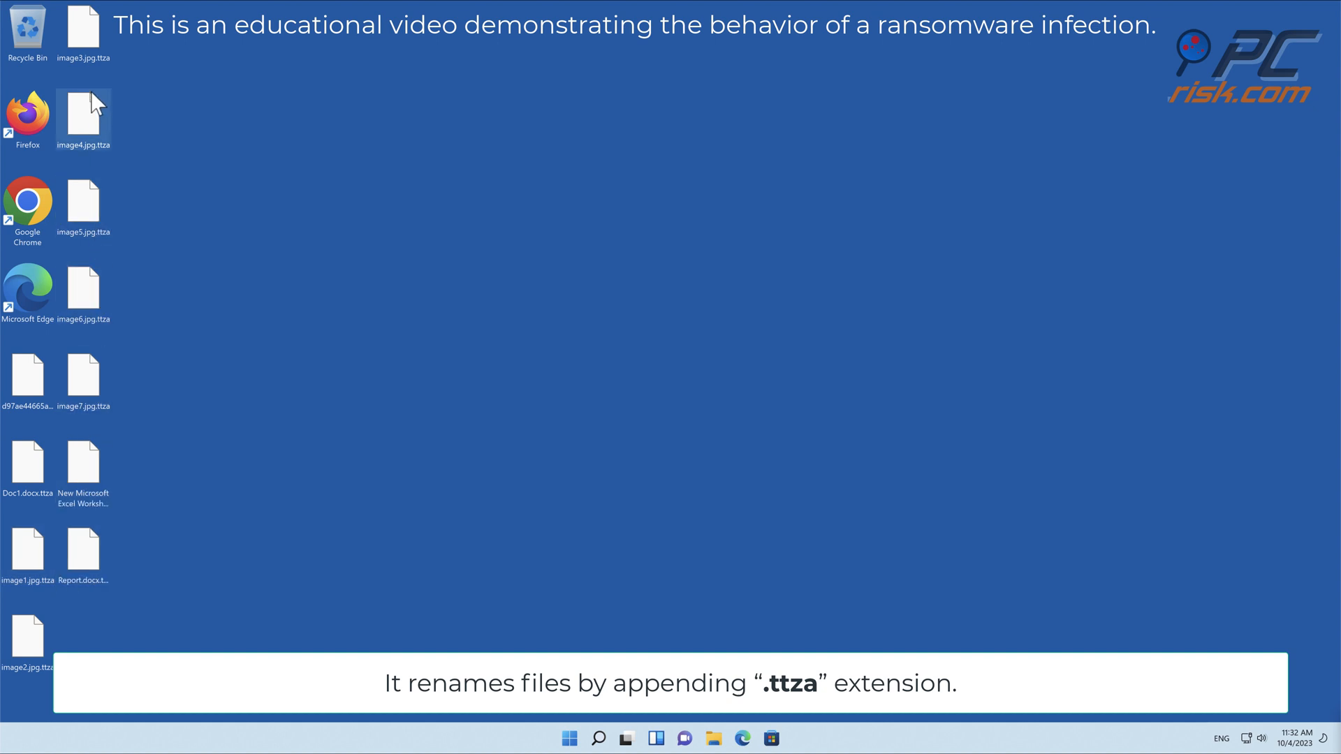
Step: Browse This PC > Local Disk (C:) > Users > user folder and open the _readme ransom note
left_click(713, 739)
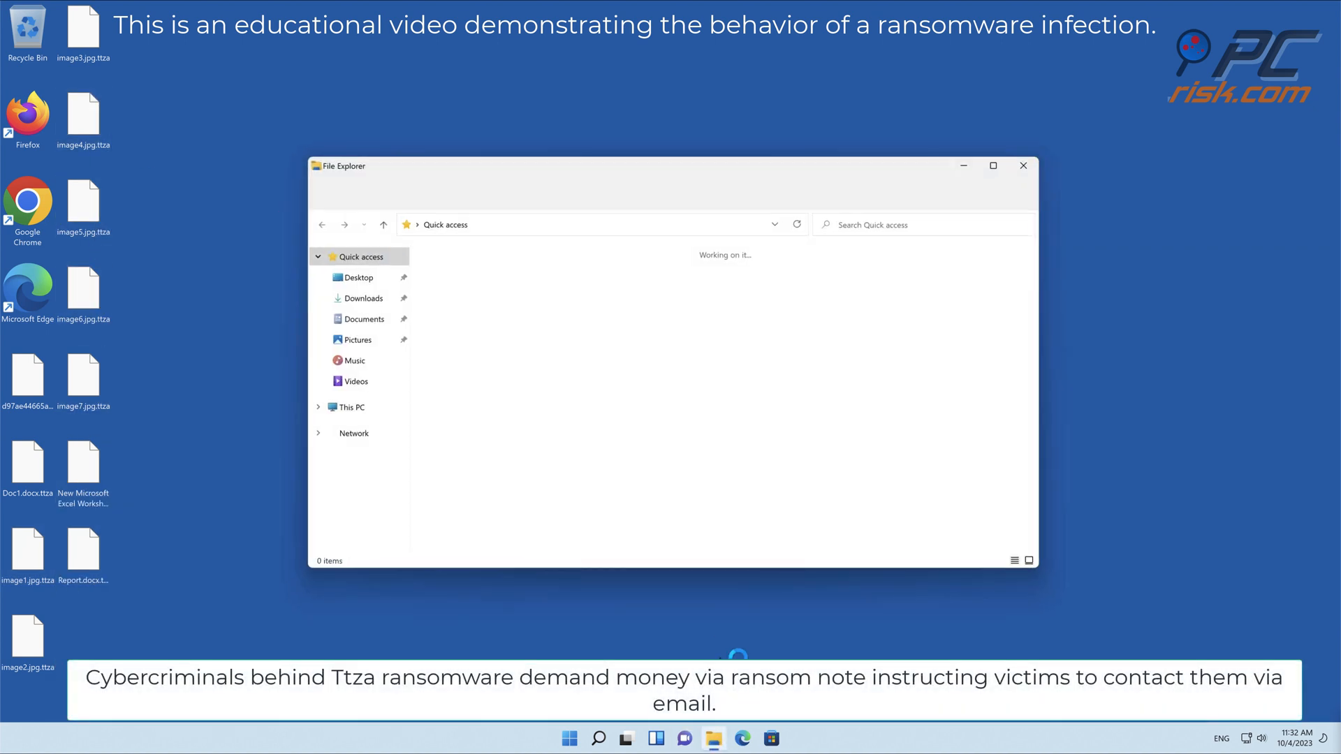
left_click(348, 408)
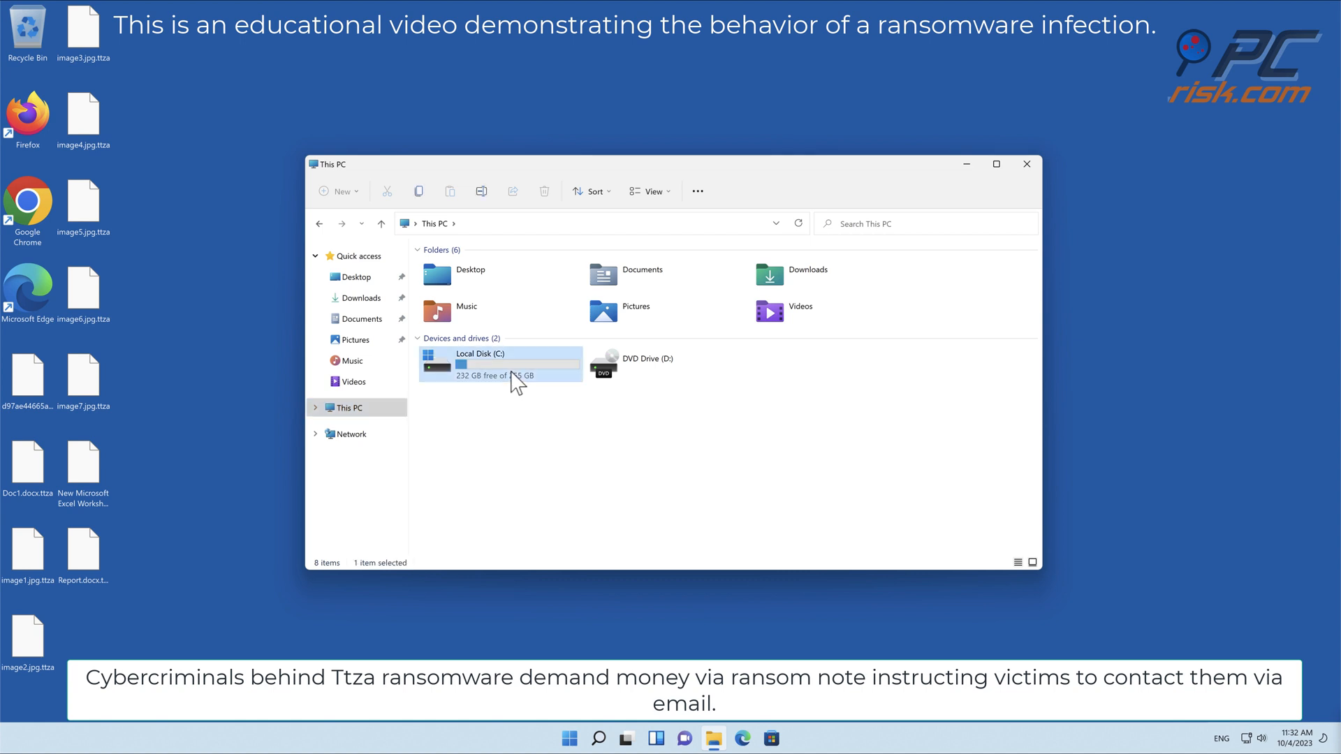
double_click(480, 359)
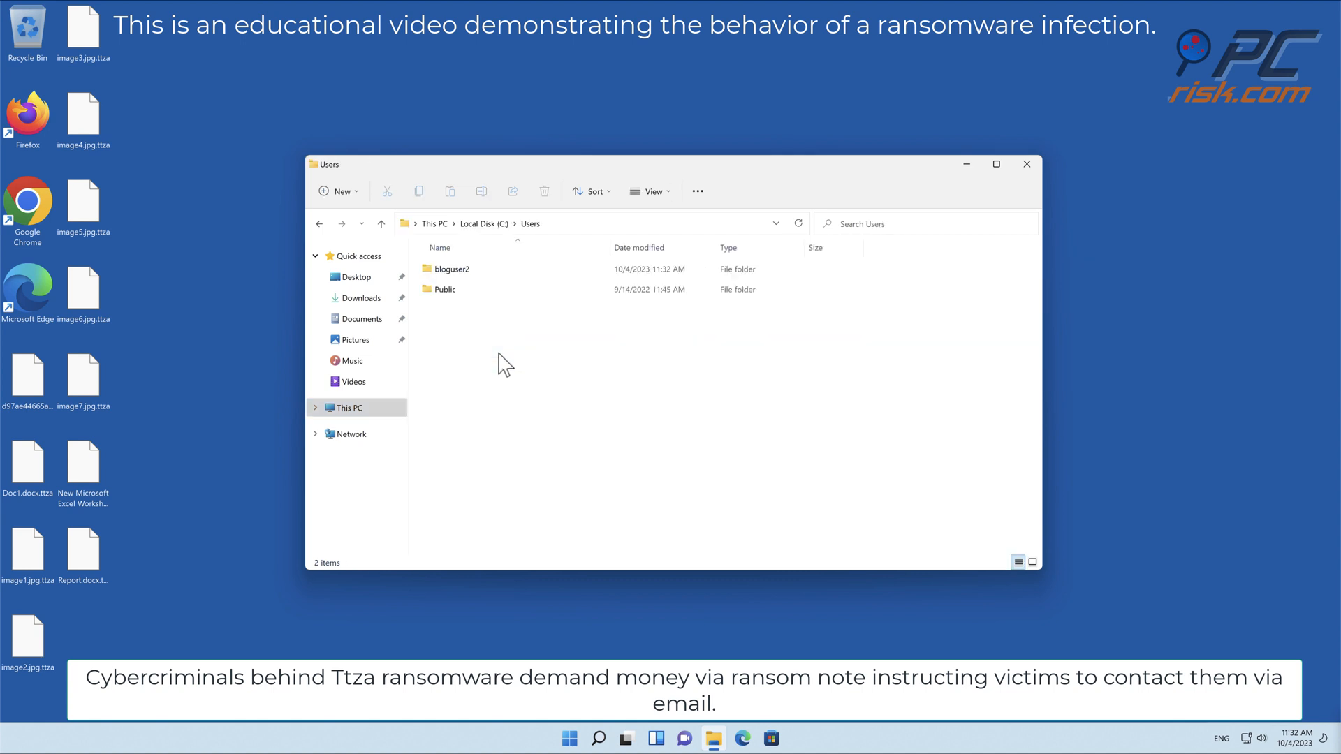
double_click(452, 268)
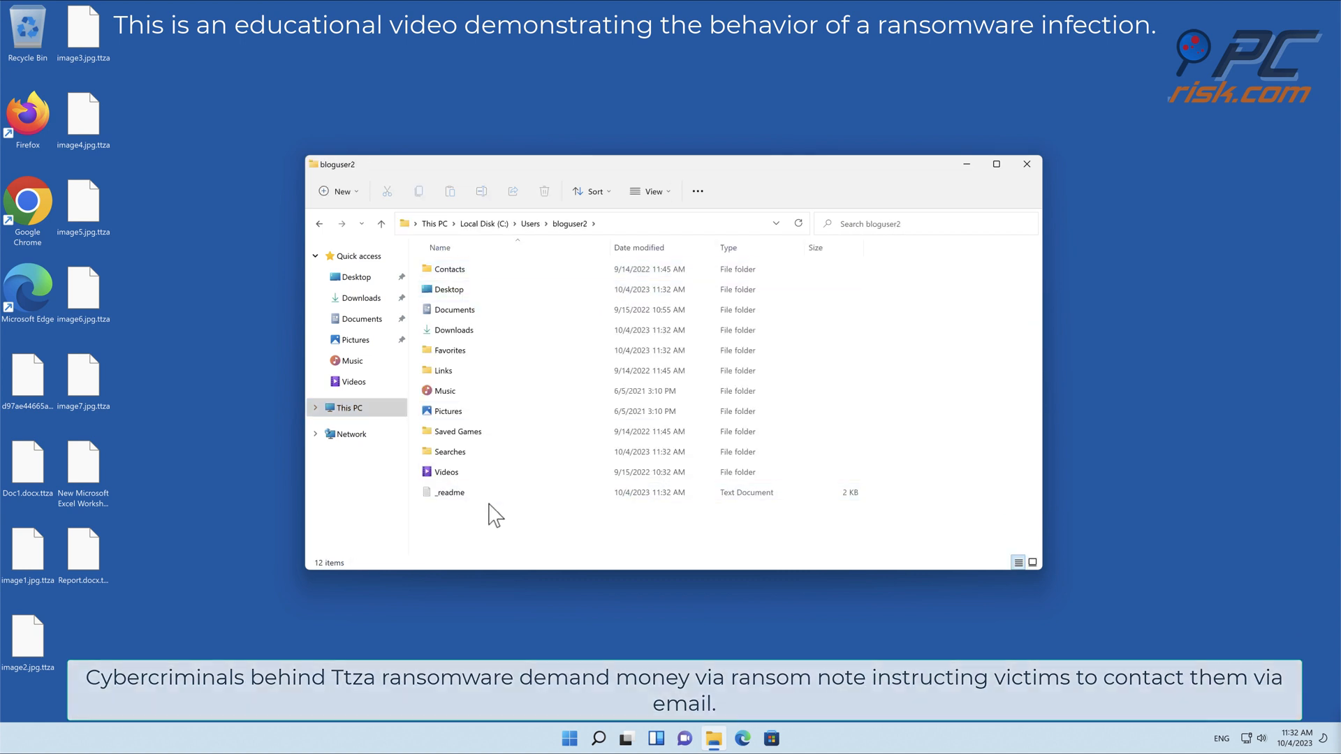
double_click(449, 491)
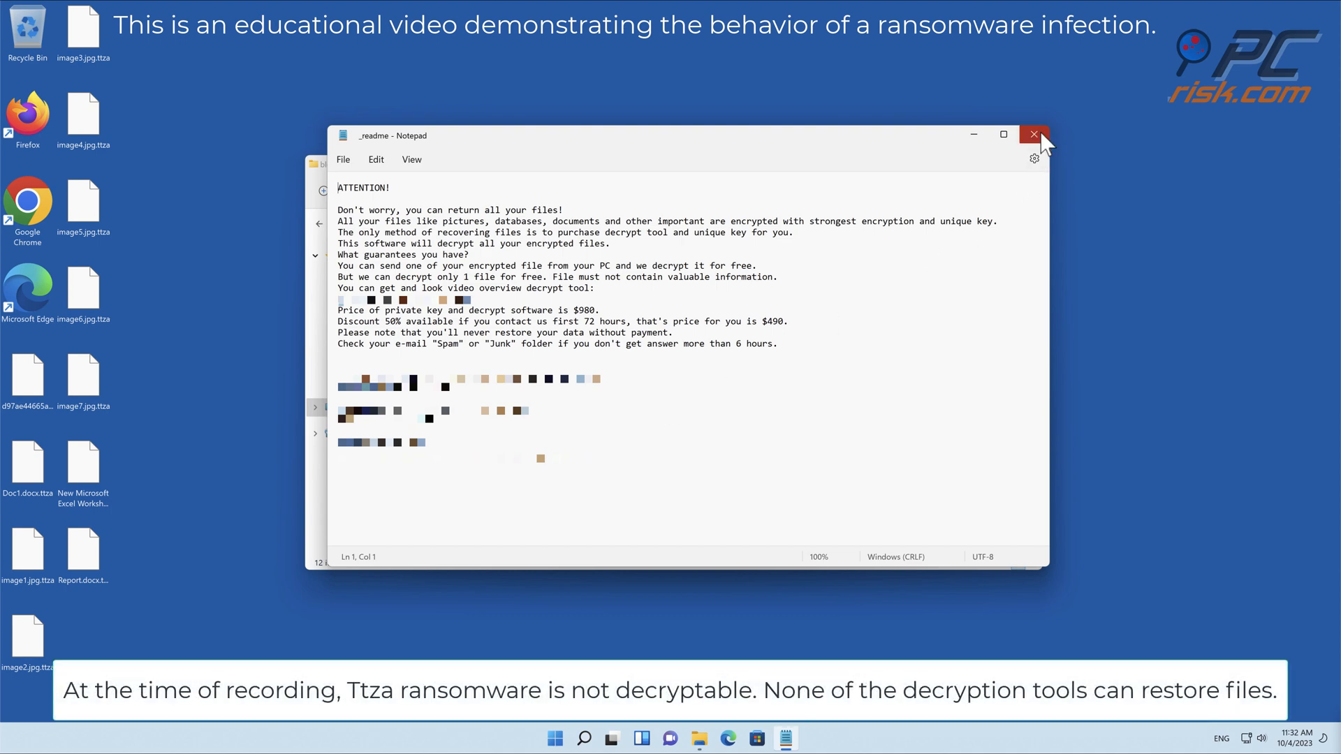
left_click(1034, 134)
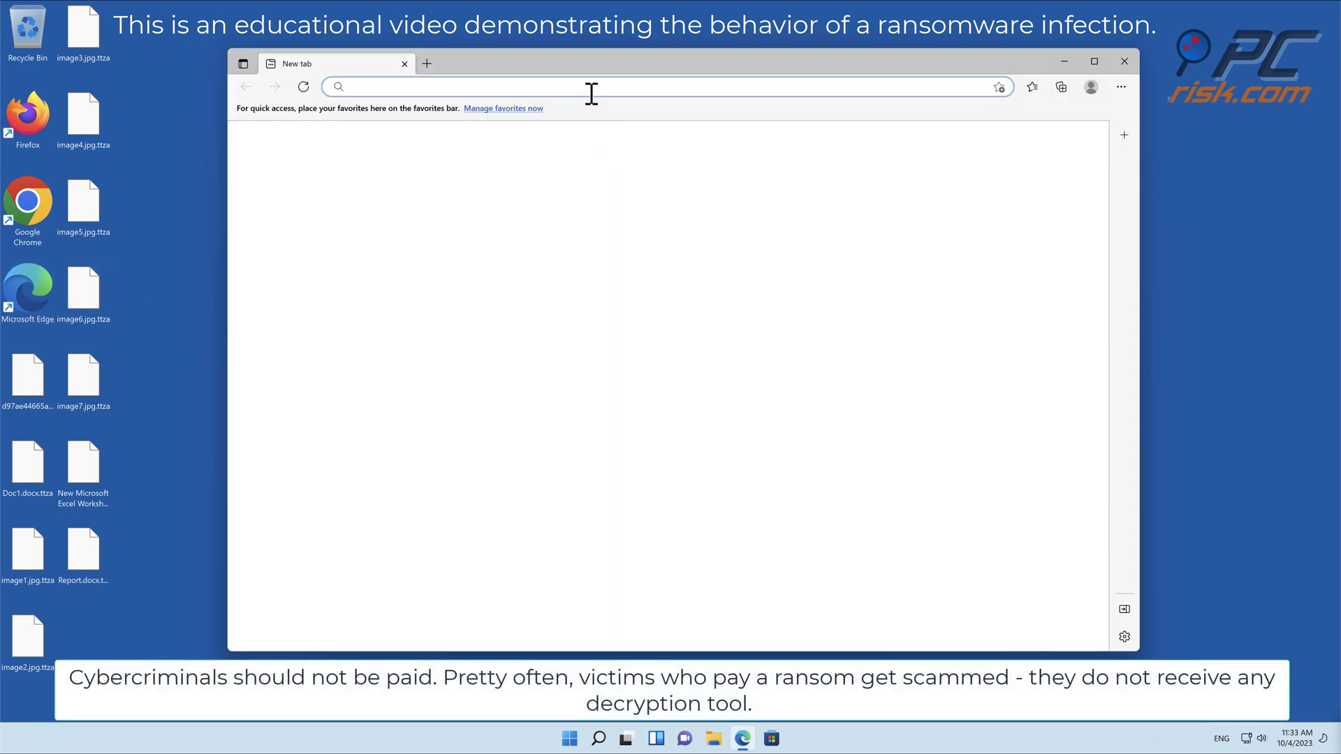
type("www.combocleaner.com")
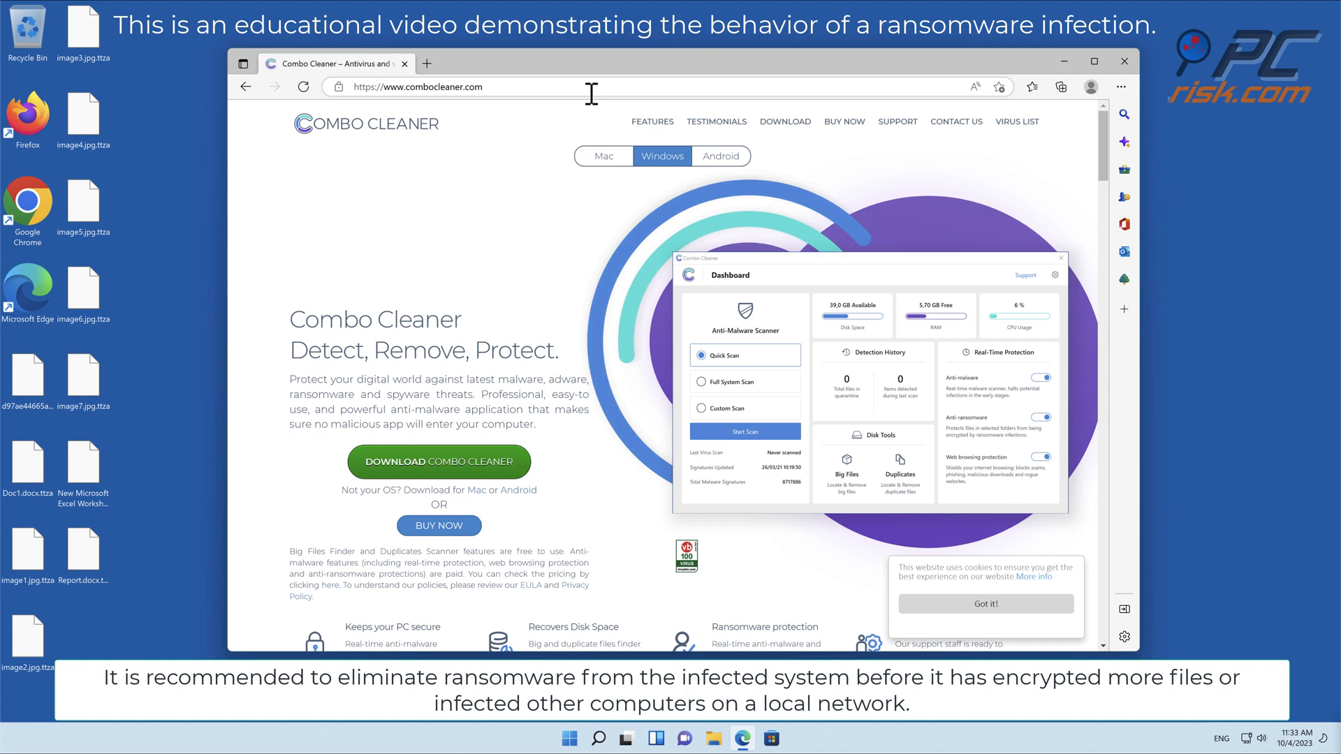
left_click(438, 462)
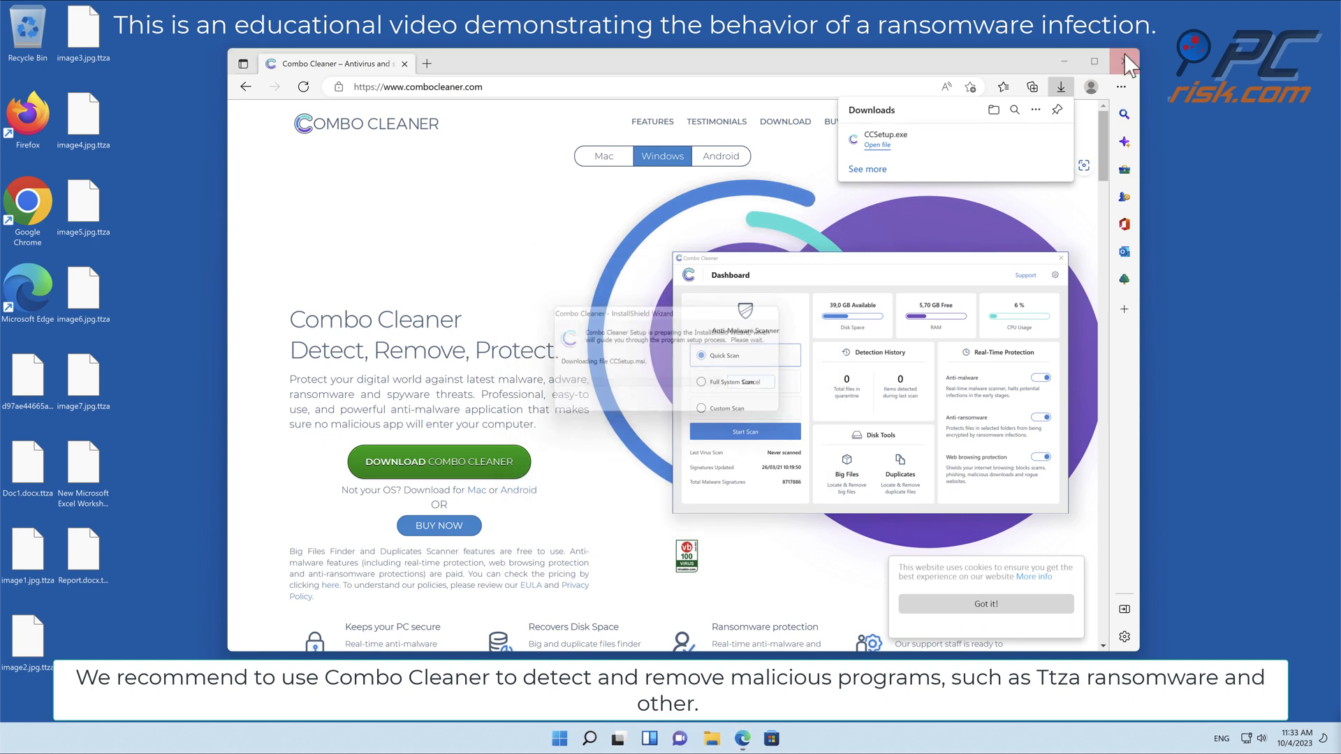
left_click(1127, 62)
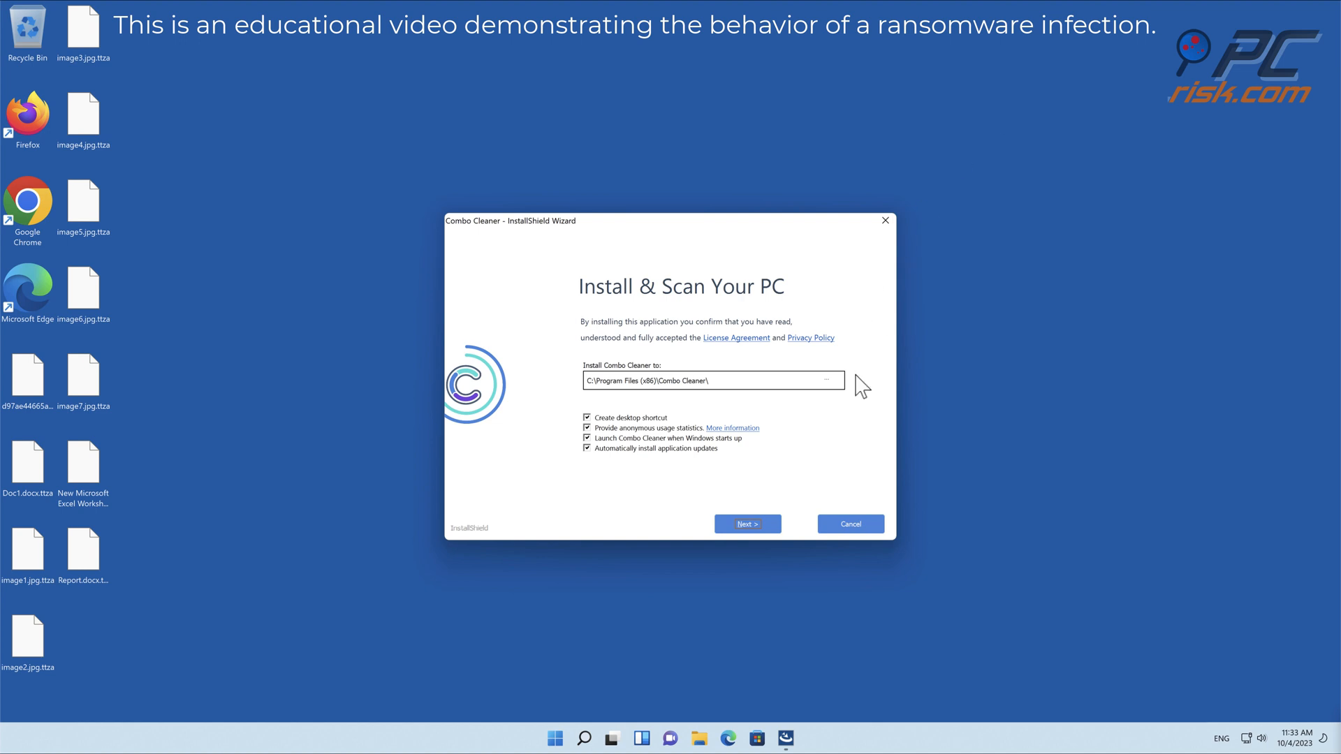
Step: Complete the InstallShield wizard and finish with 'Launch Combo Cleaner' checked
left_click(746, 523)
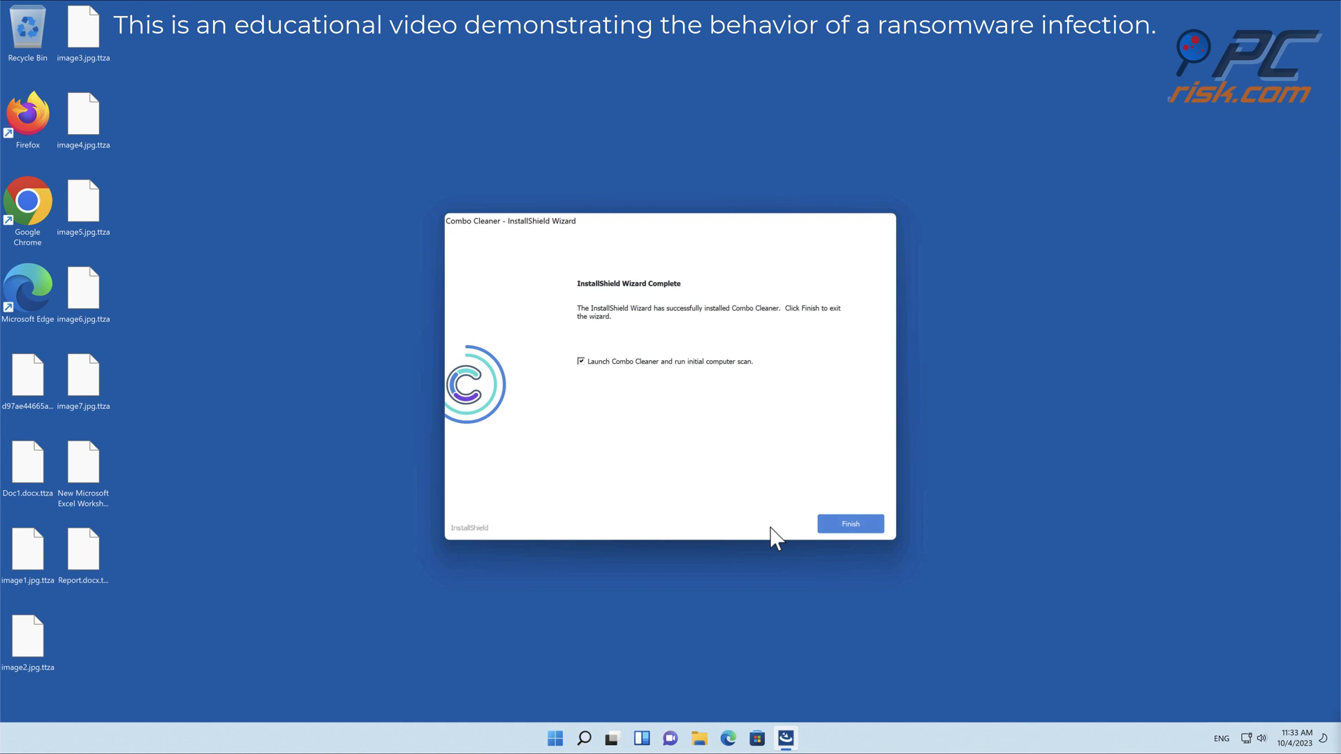
left_click(849, 523)
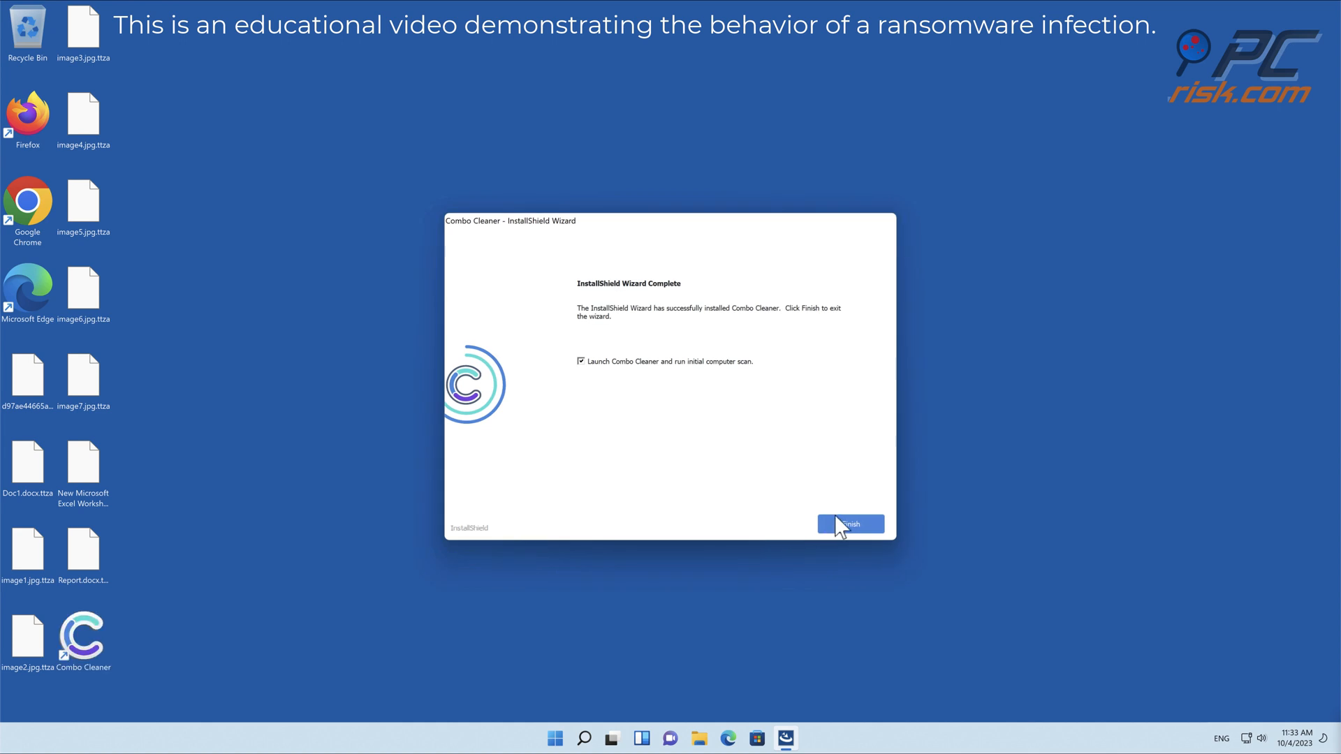
left_click(849, 523)
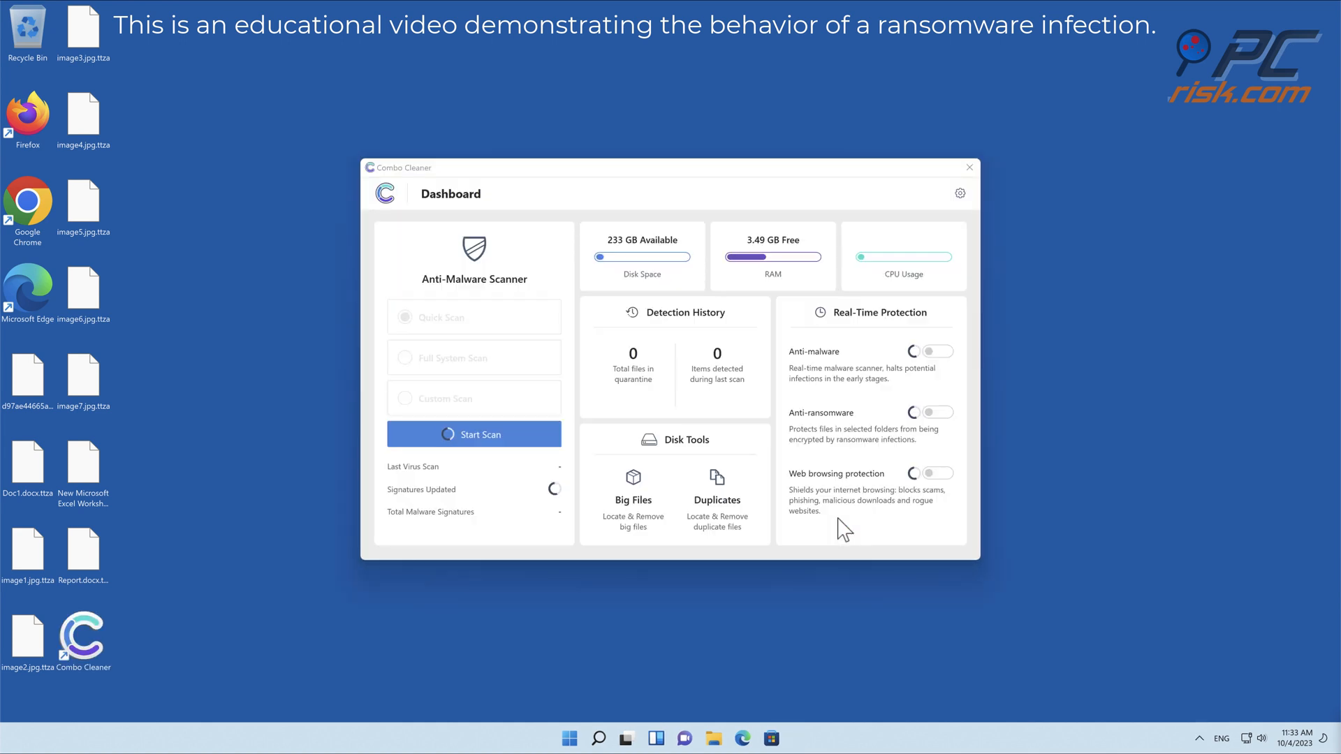
Step: Start the Threat Scan from the Dashboard and let it find the two infected items
left_click(473, 435)
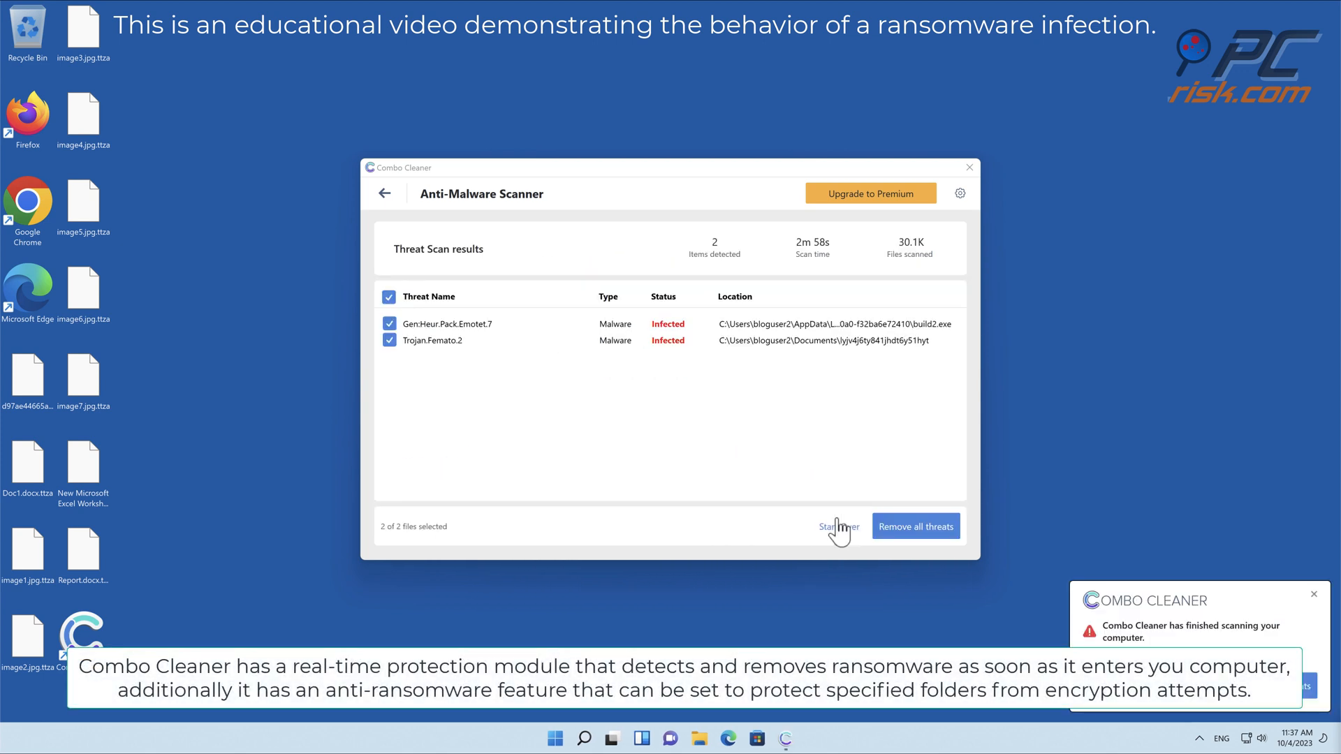
Step: Choose Remove all threats, activate with the activation key, and move both threats to quarantine
left_click(870, 194)
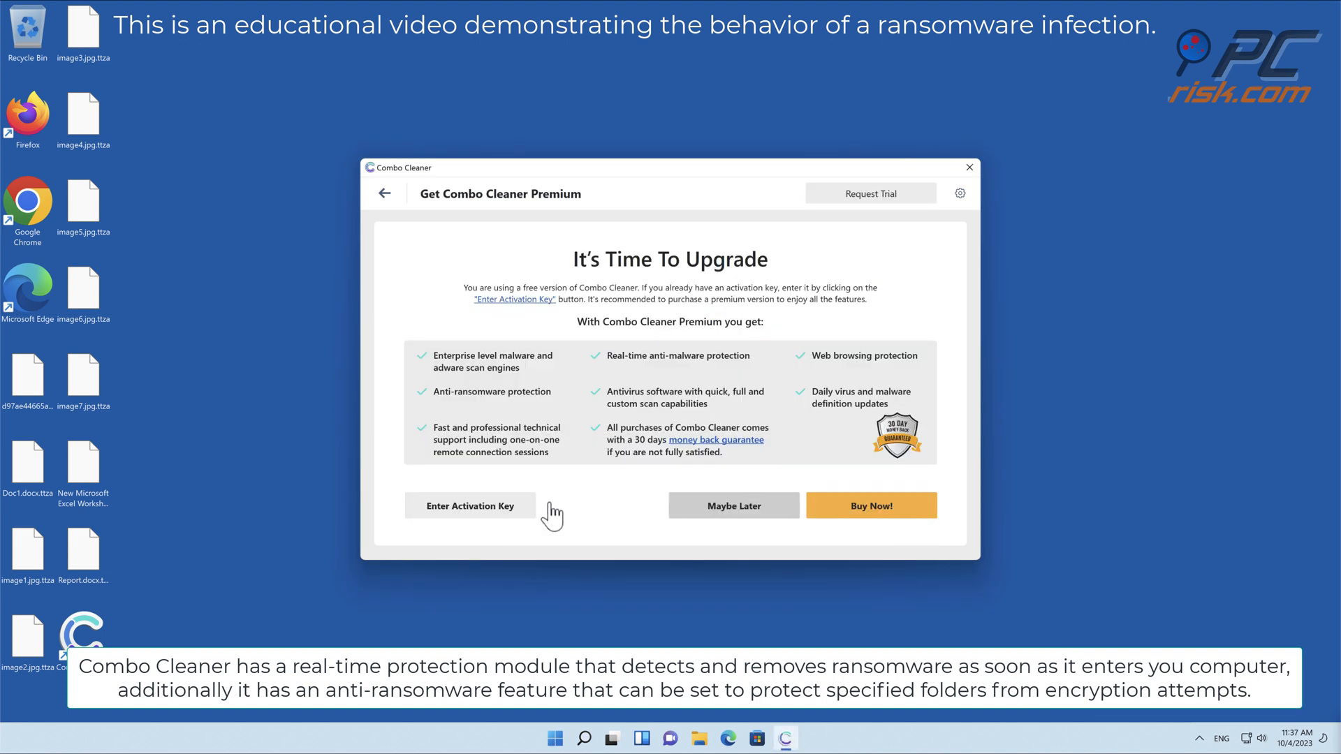
left_click(469, 505)
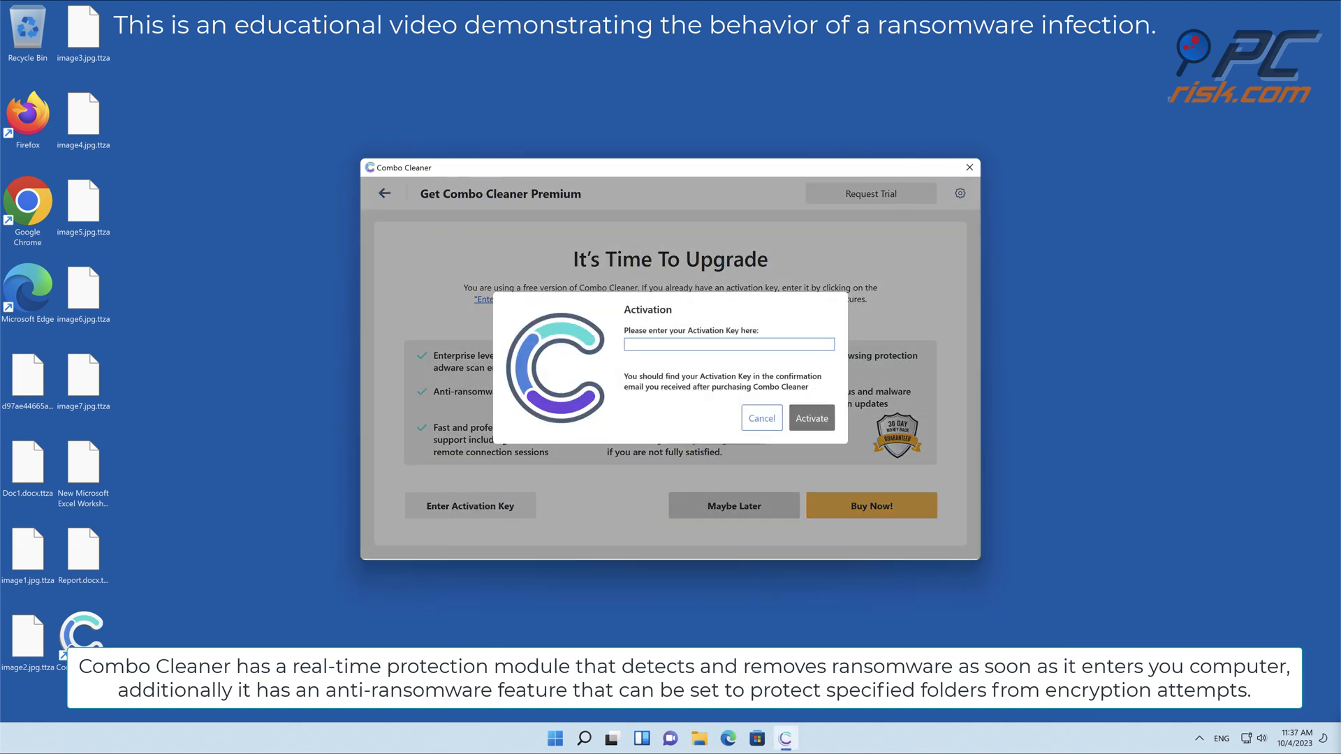
left_click(761, 418)
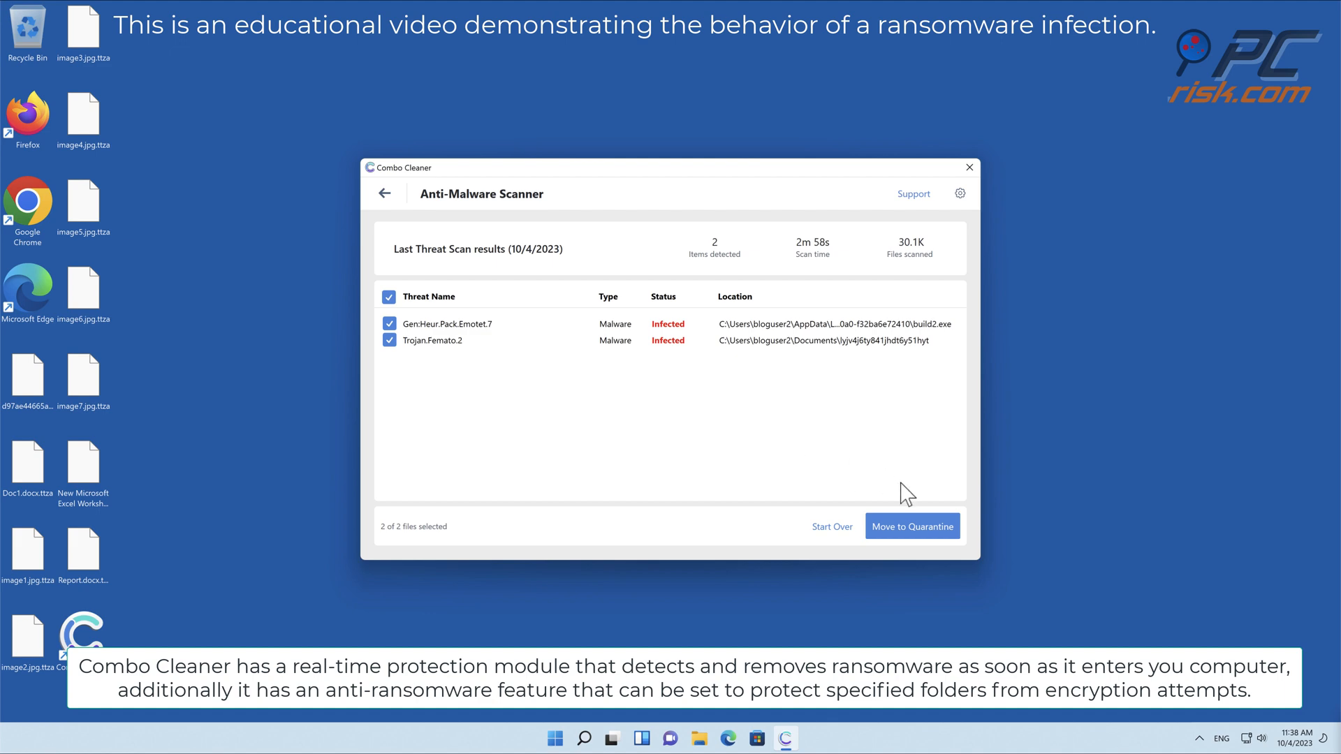
left_click(911, 526)
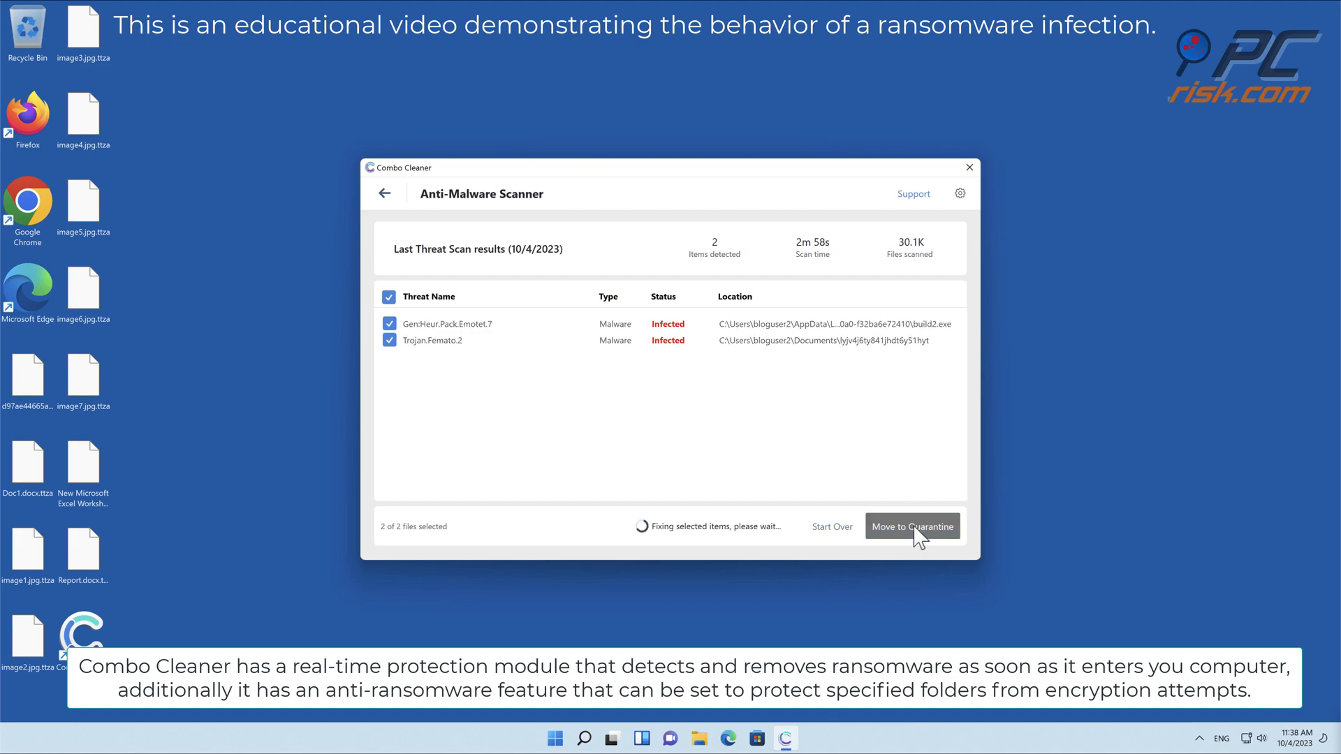
Step: Back on the Dashboard, add the Desktop as an Anti-ransomware protected folder
left_click(384, 193)
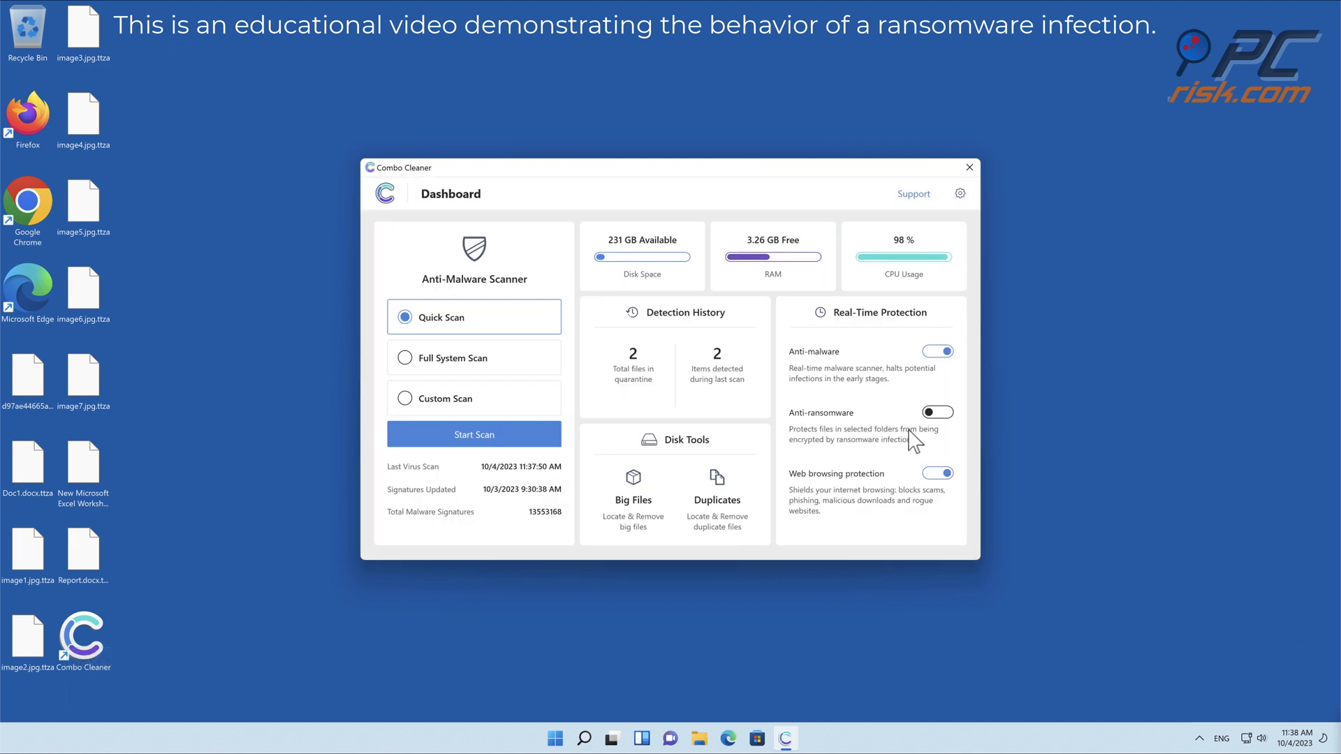
left_click(938, 412)
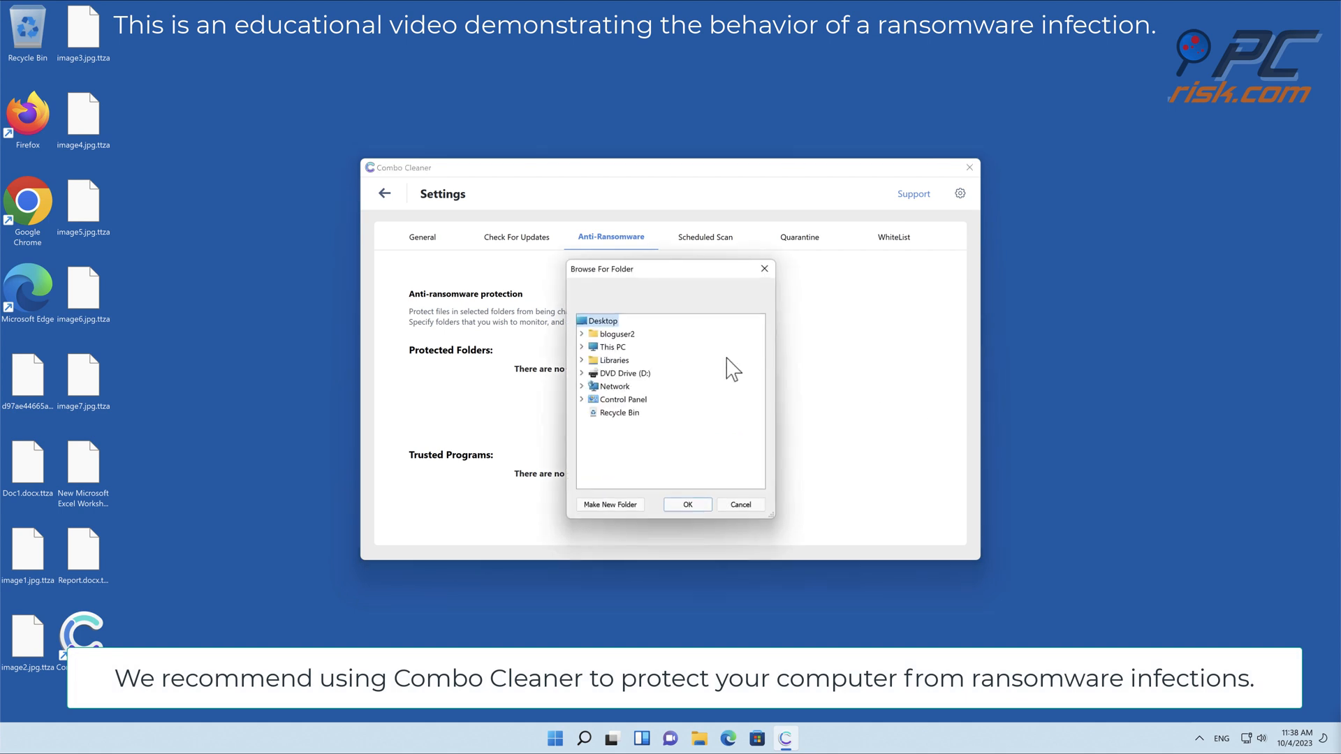
left_click(686, 503)
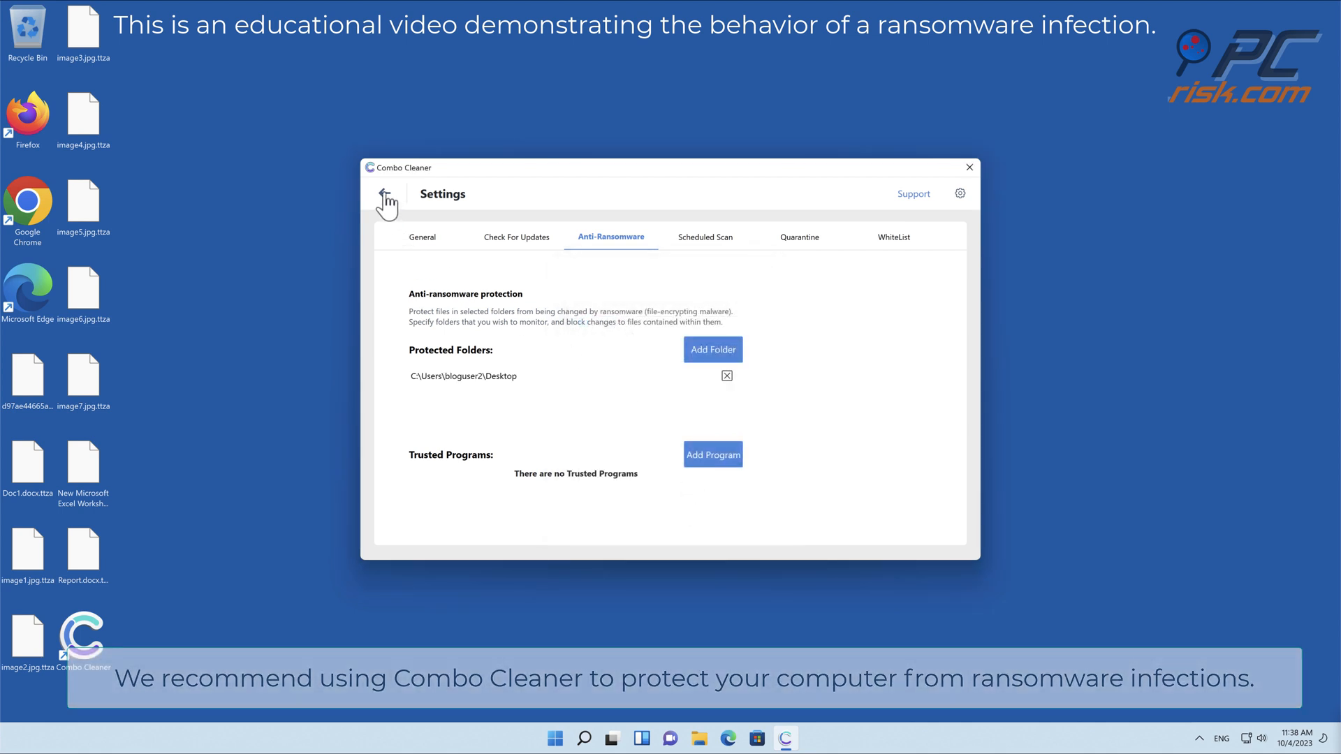